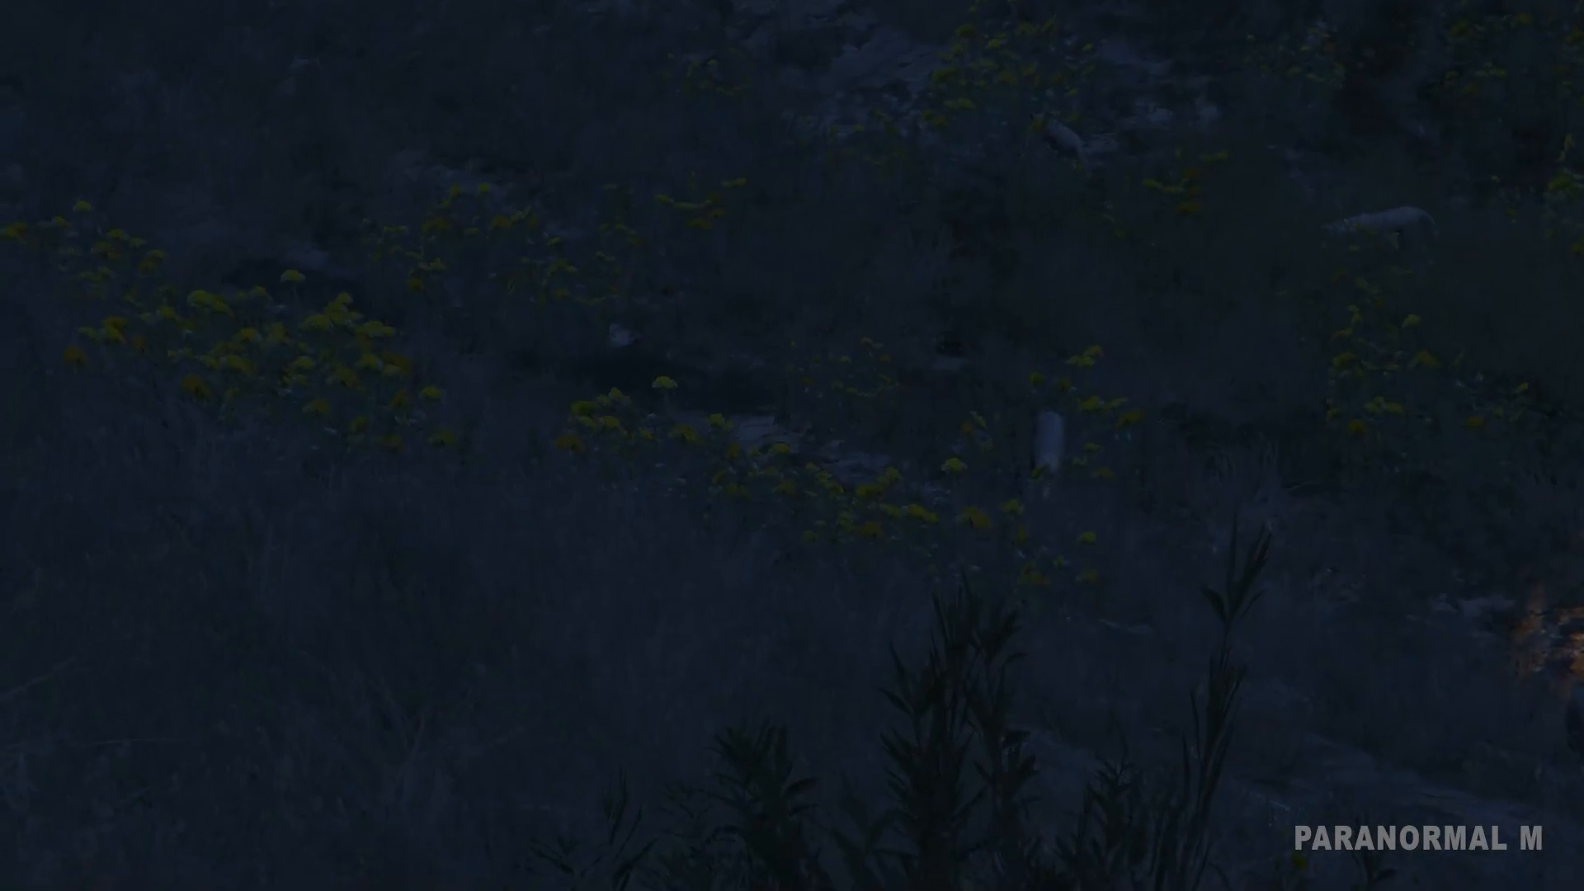
mouse_move(792, 445)
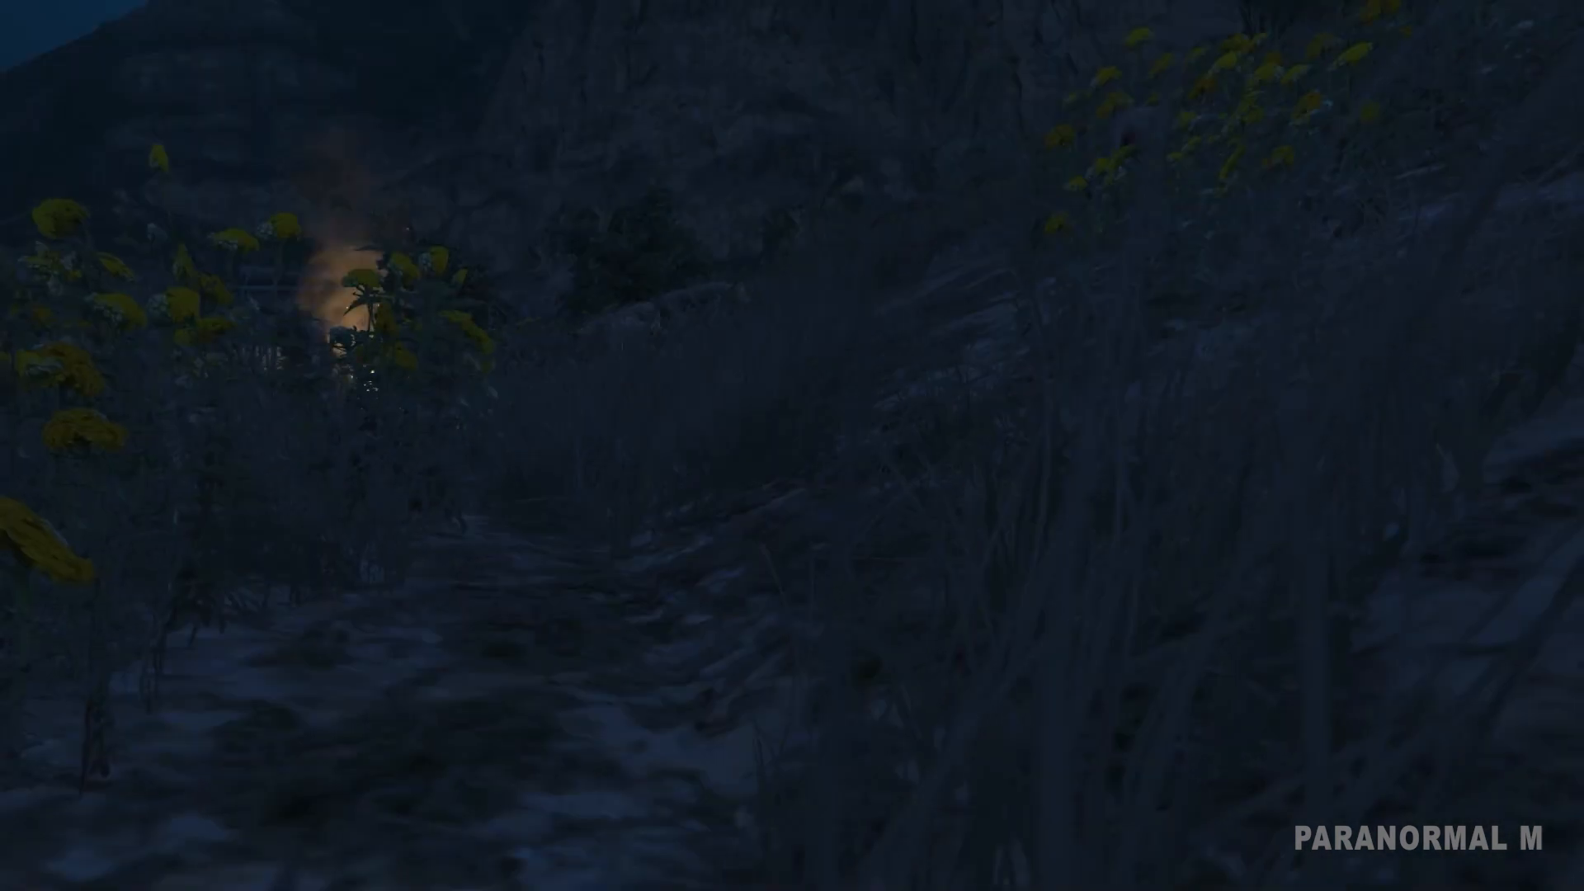
mouse_move(792, 446)
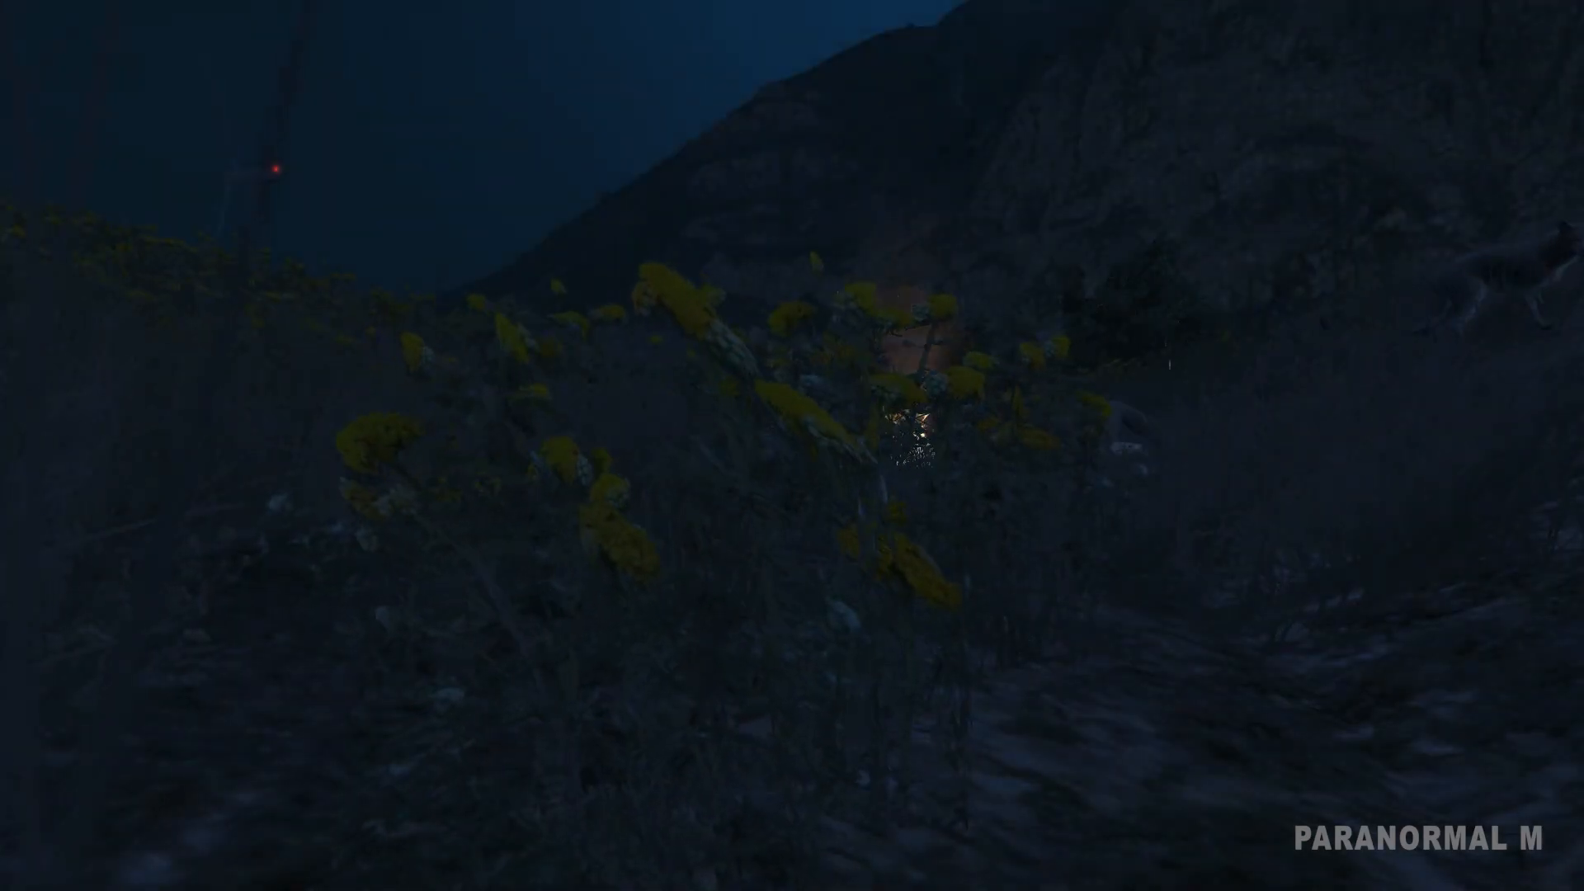
mouse_move(792, 446)
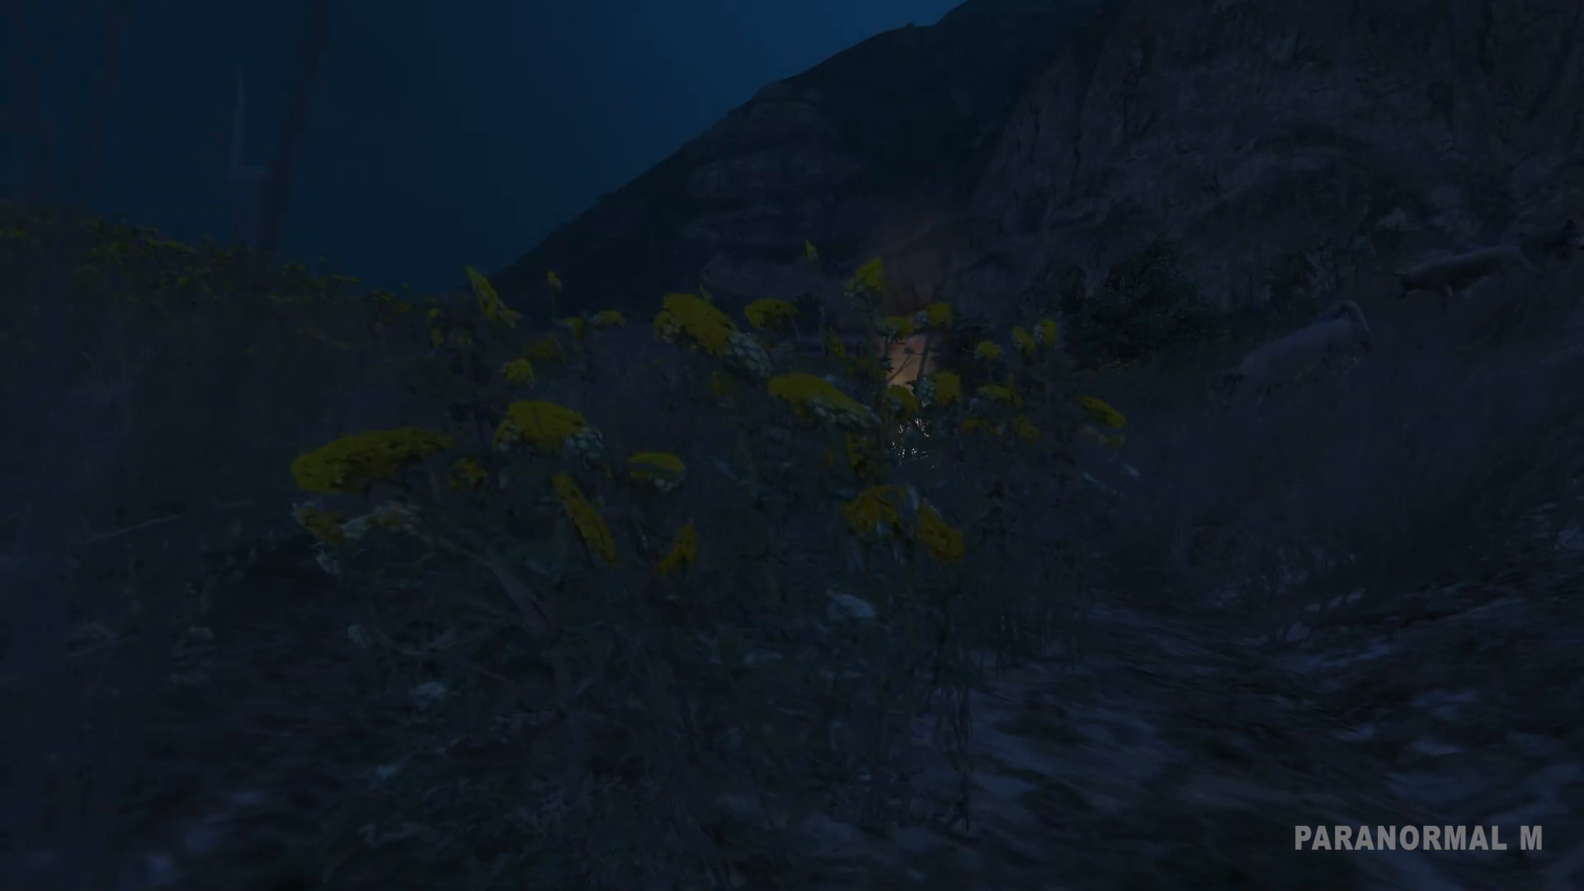
mouse_move(792, 446)
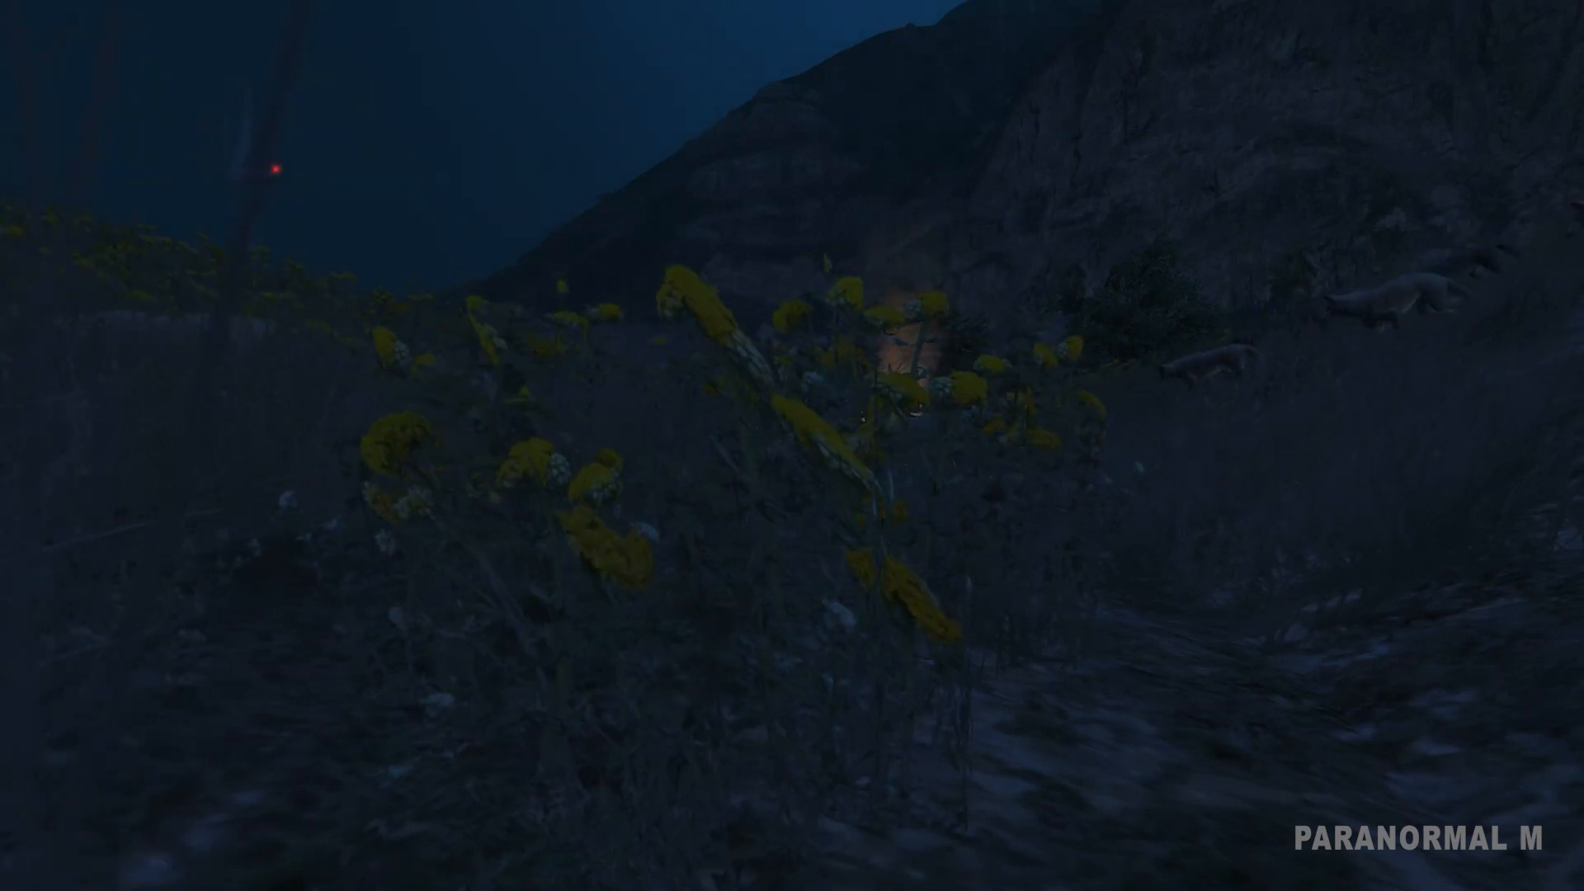
mouse_move(792, 446)
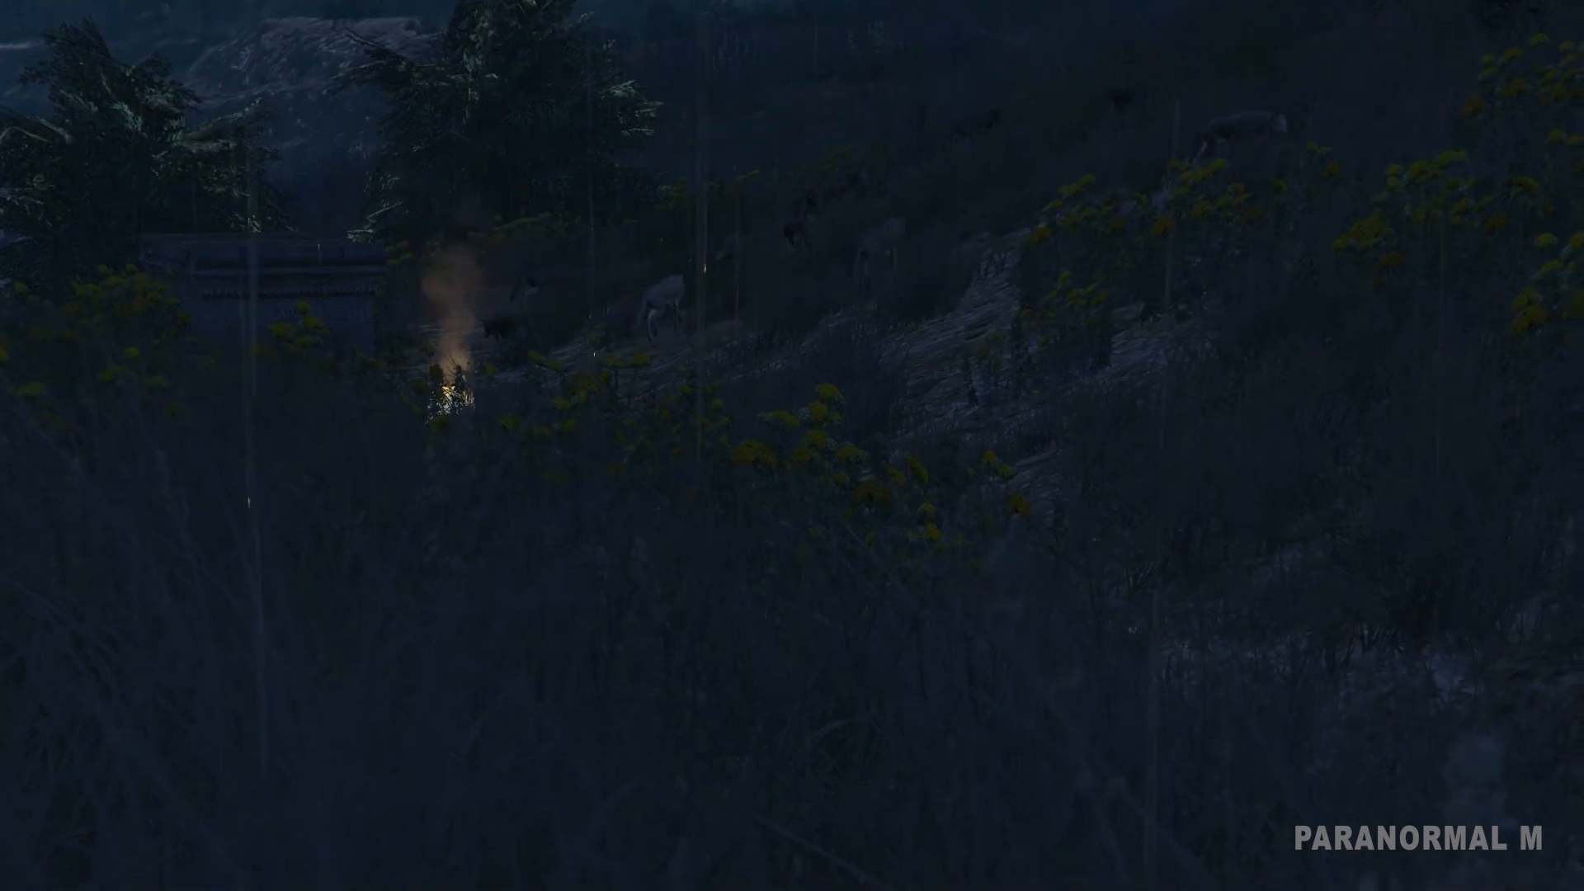
mouse_move(793, 446)
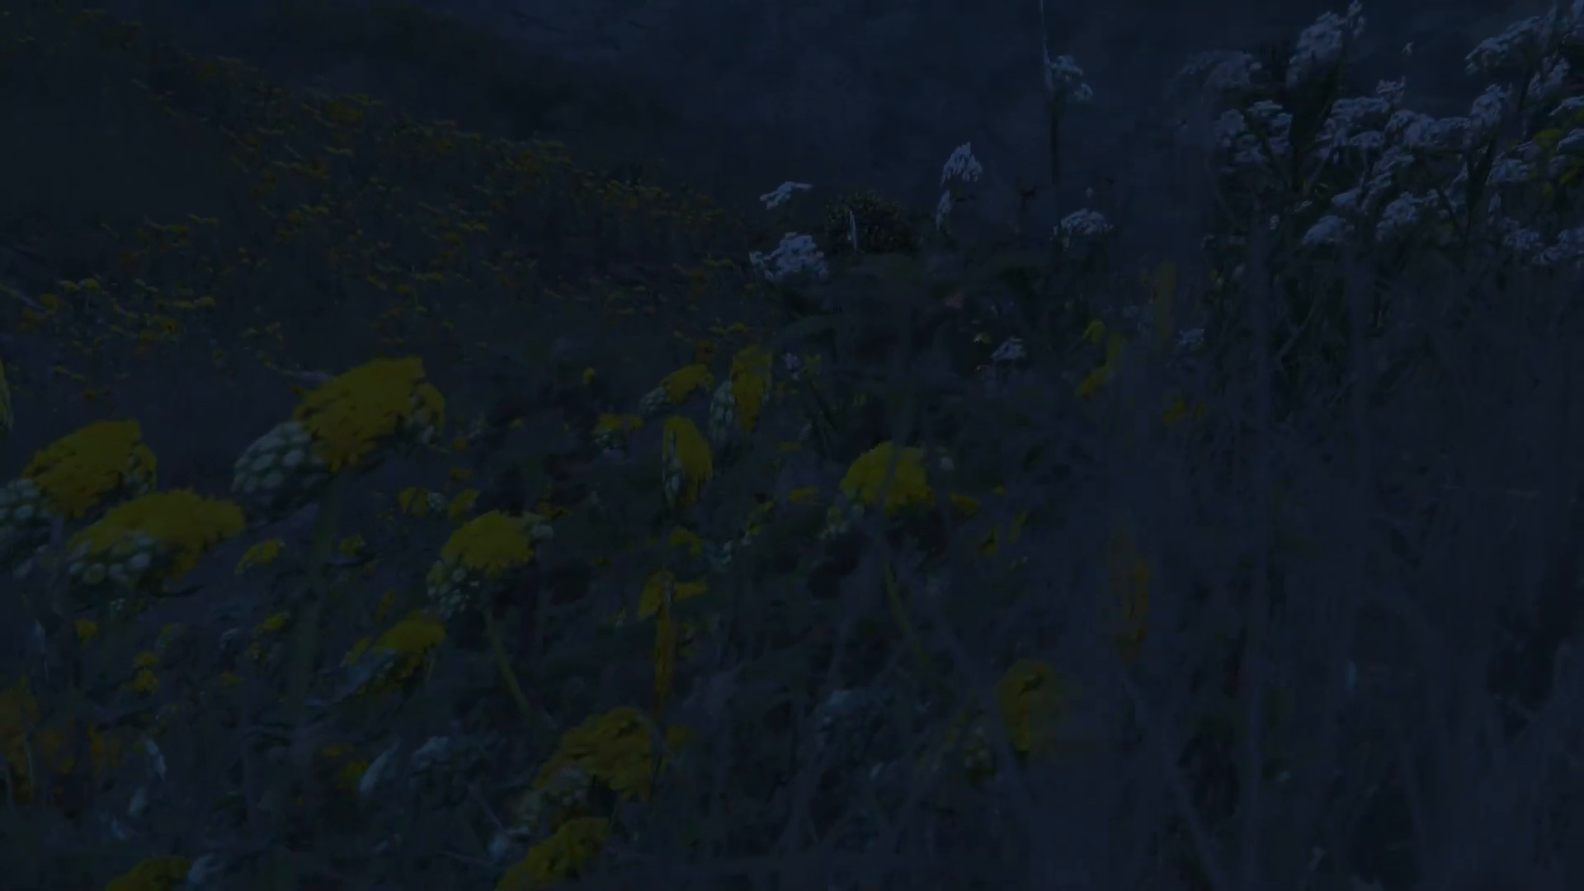
mouse_move(792, 446)
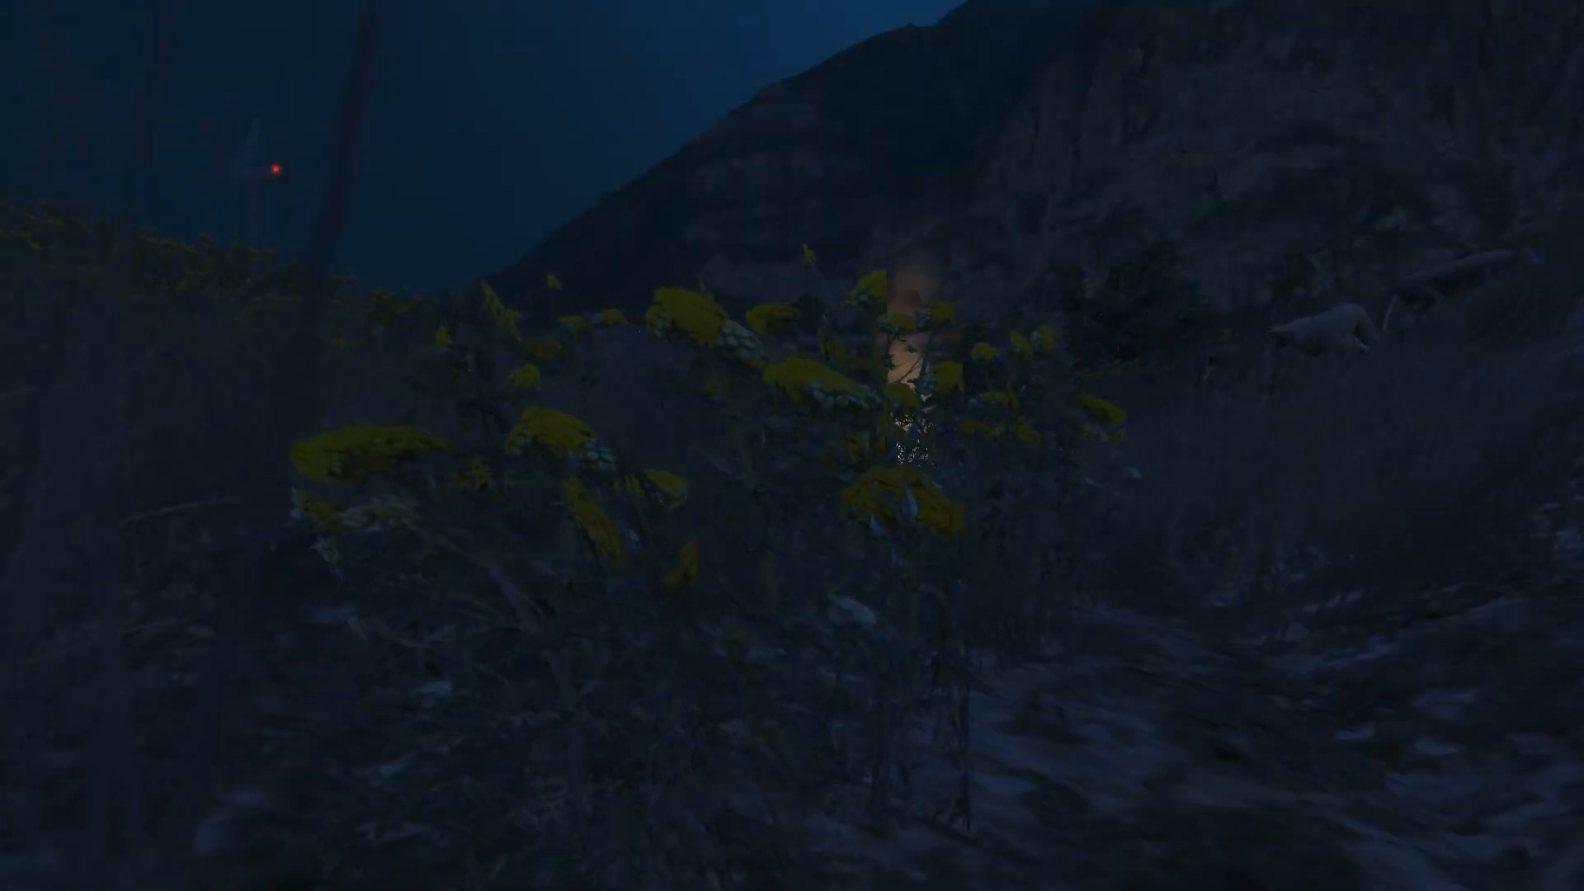
mouse_move(792, 445)
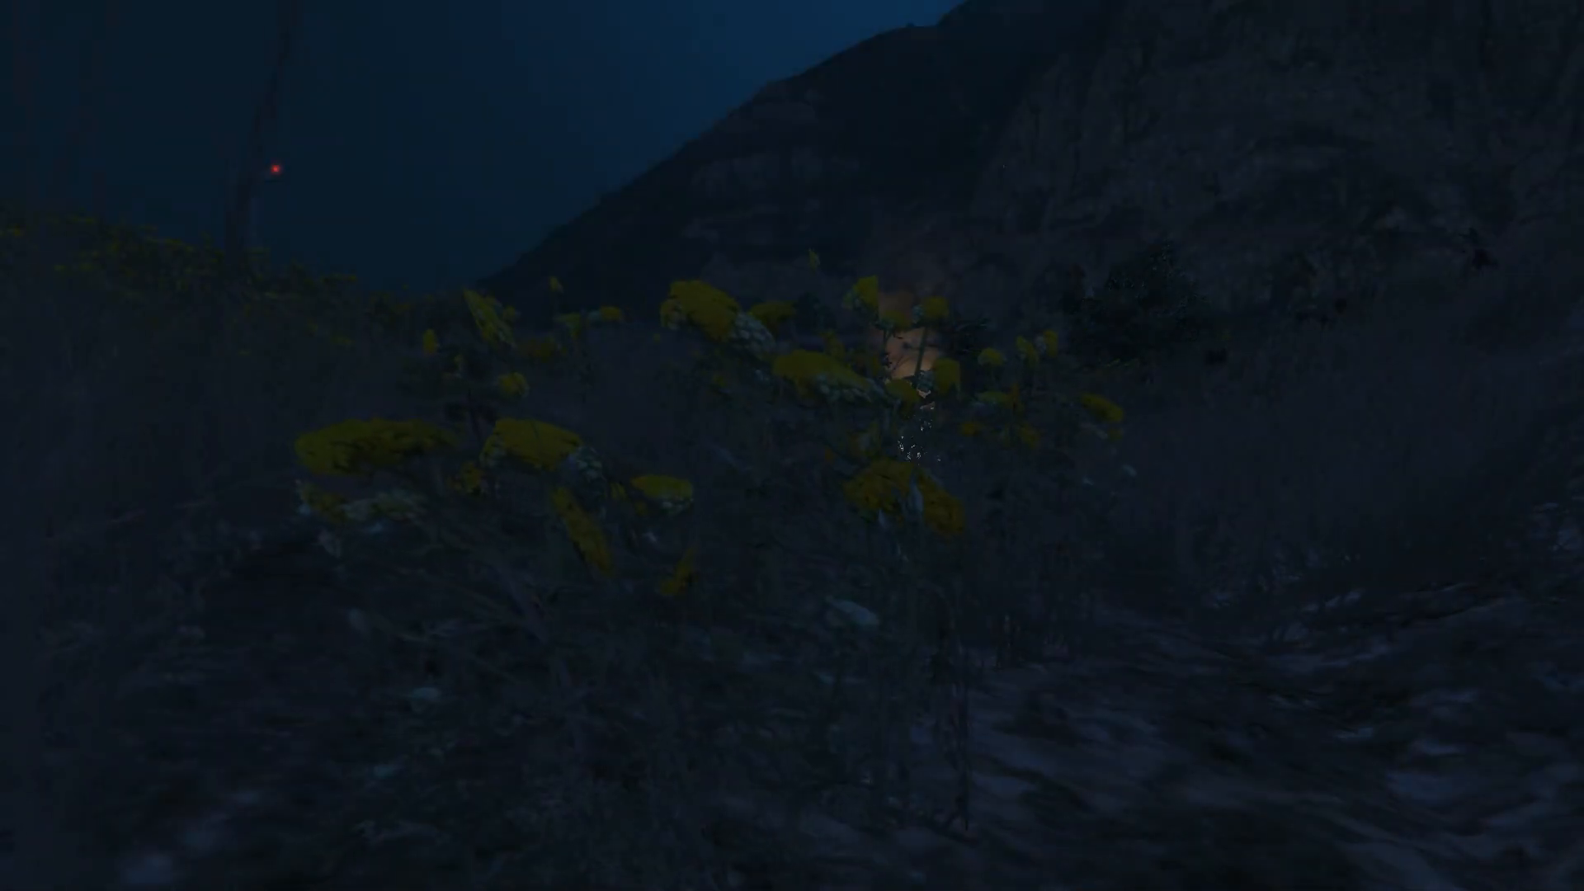
mouse_move(792, 445)
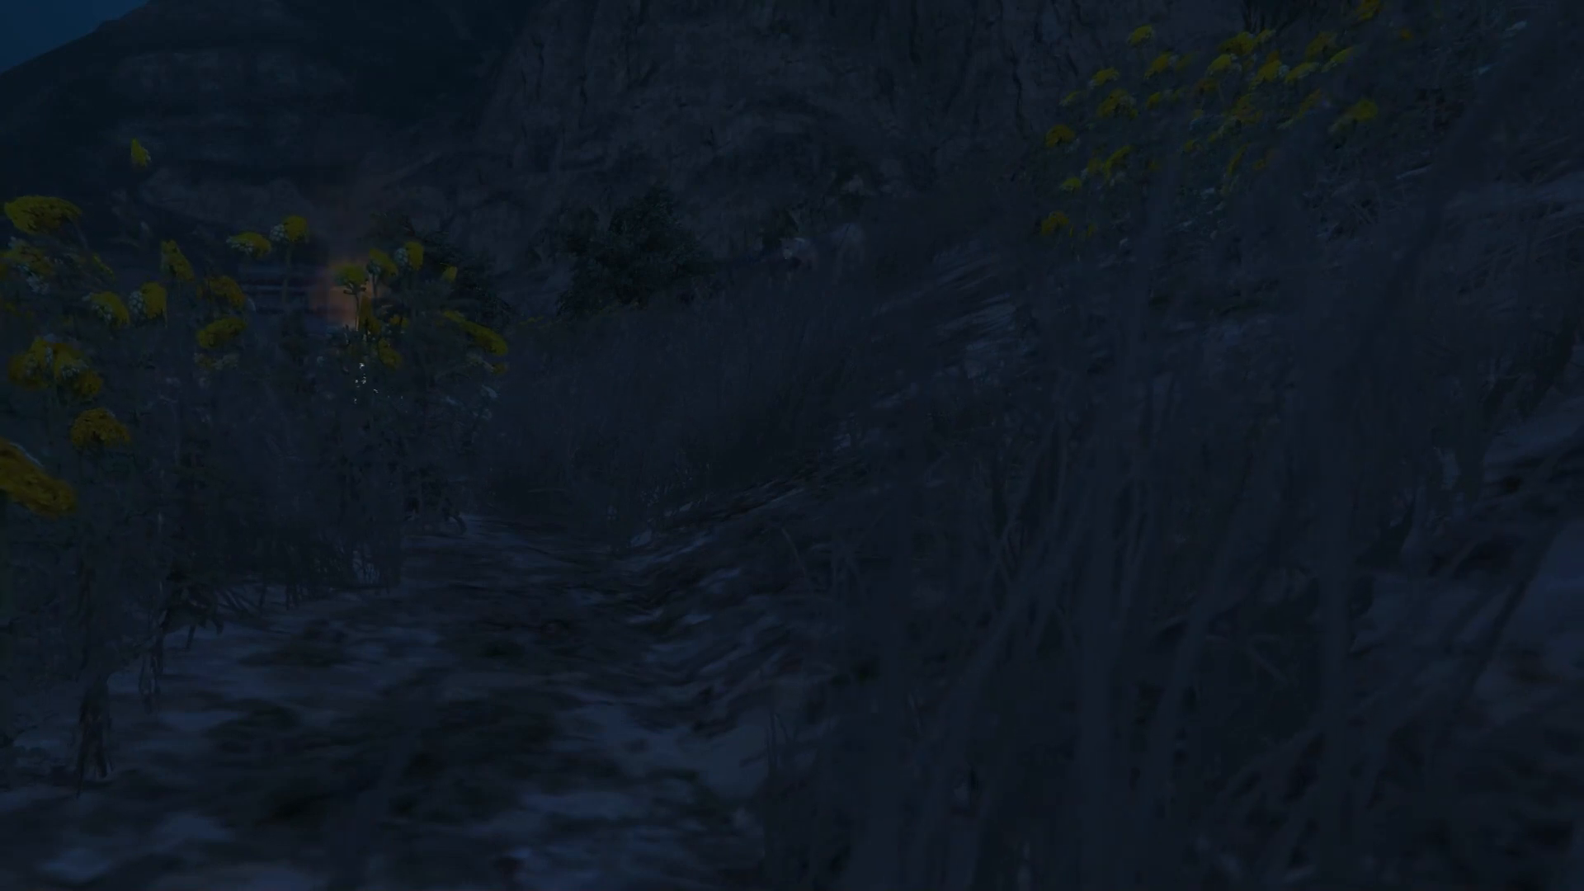
mouse_move(792, 445)
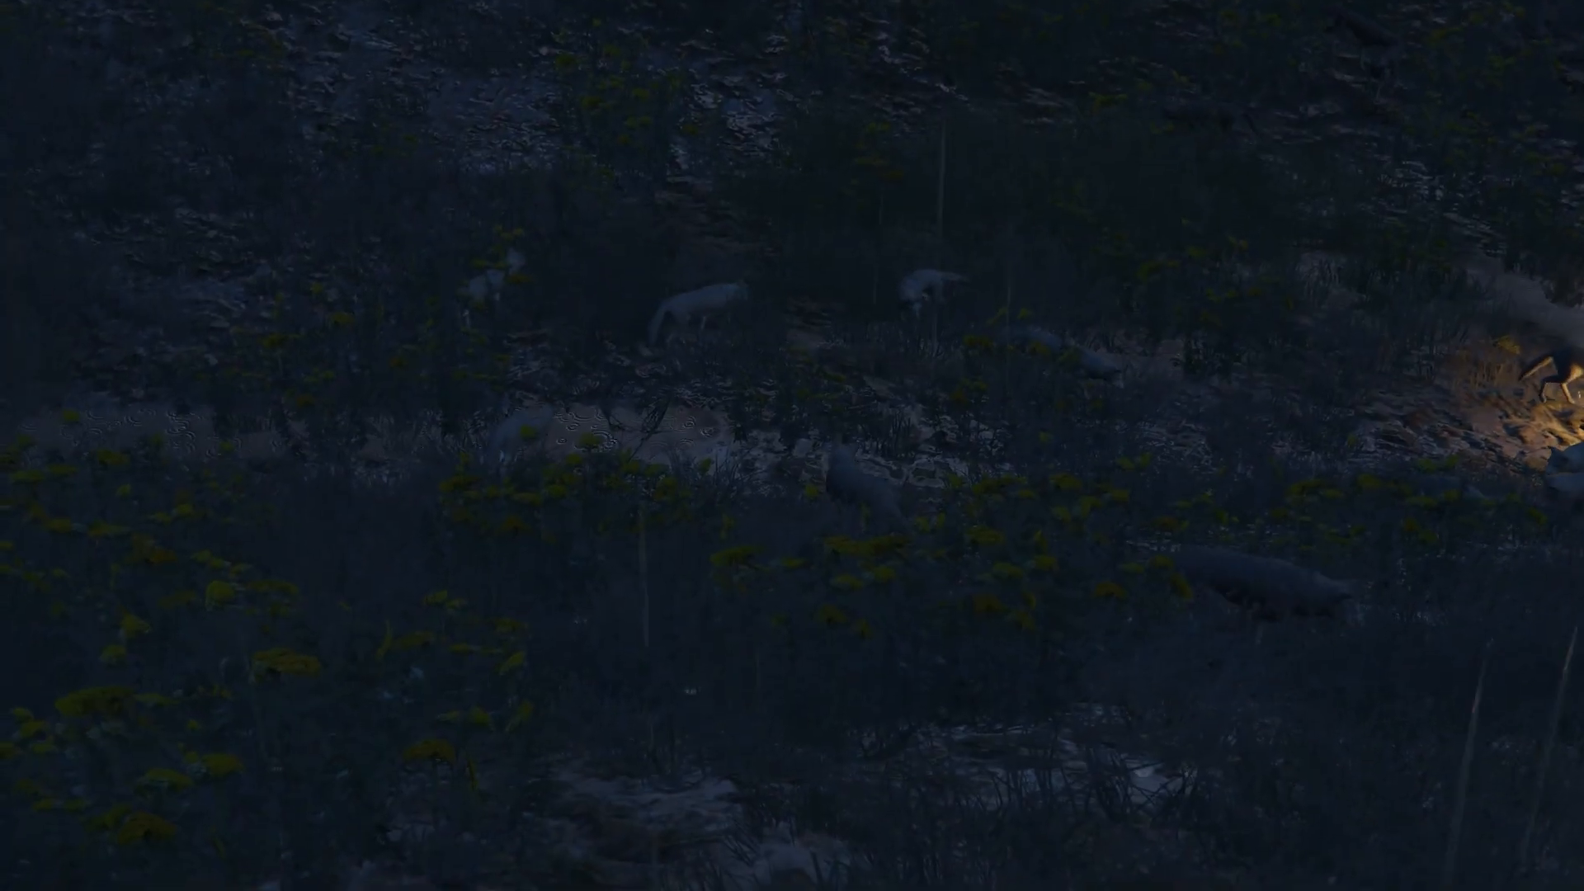
mouse_move(792, 446)
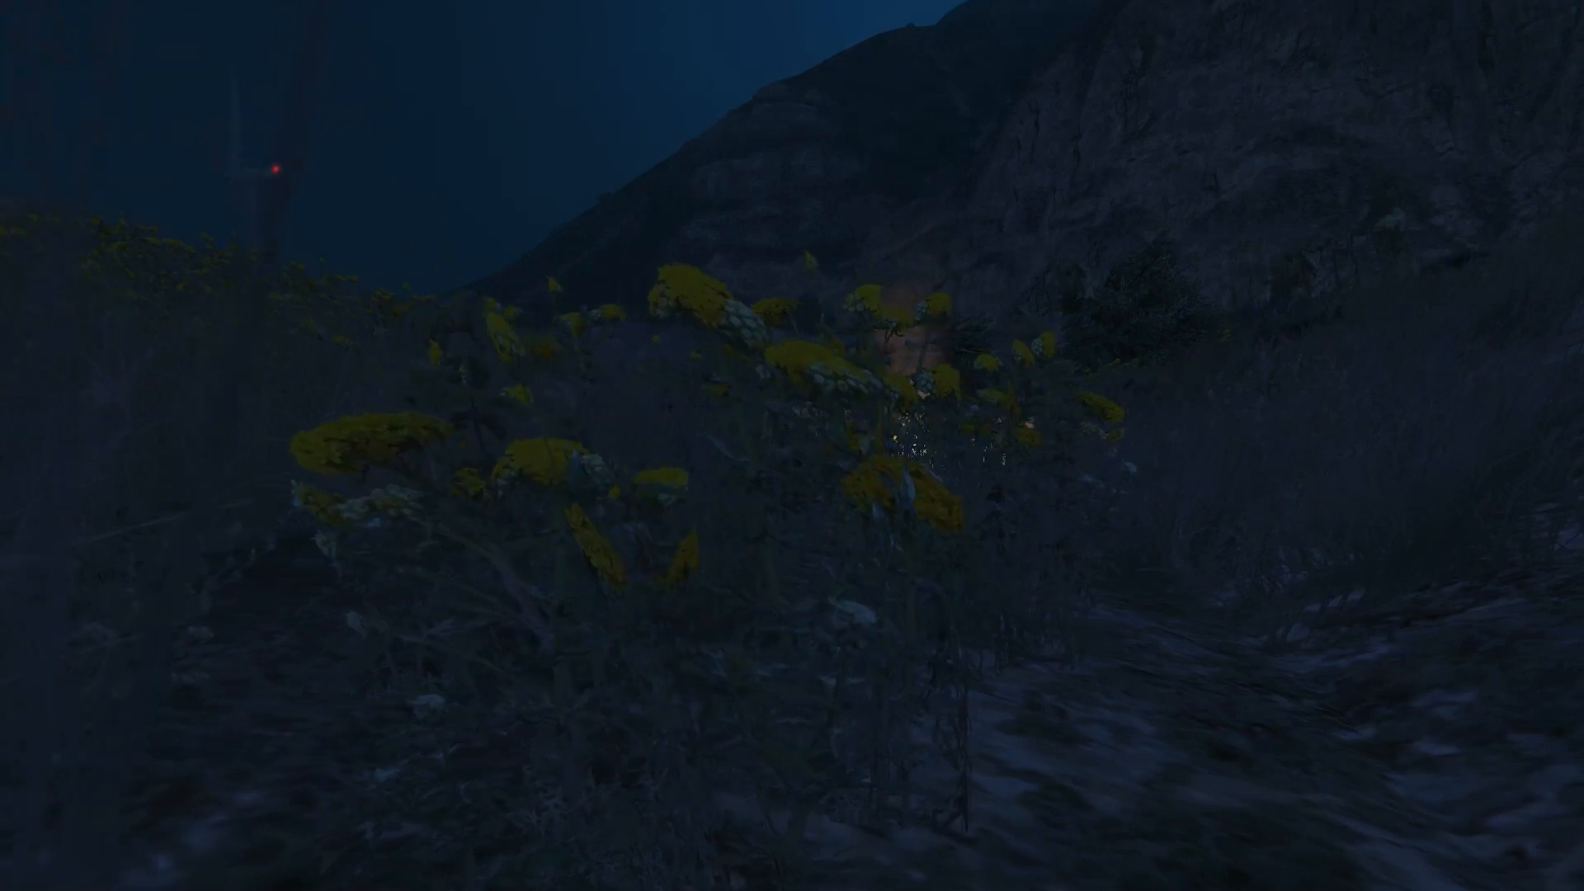
mouse_move(792, 445)
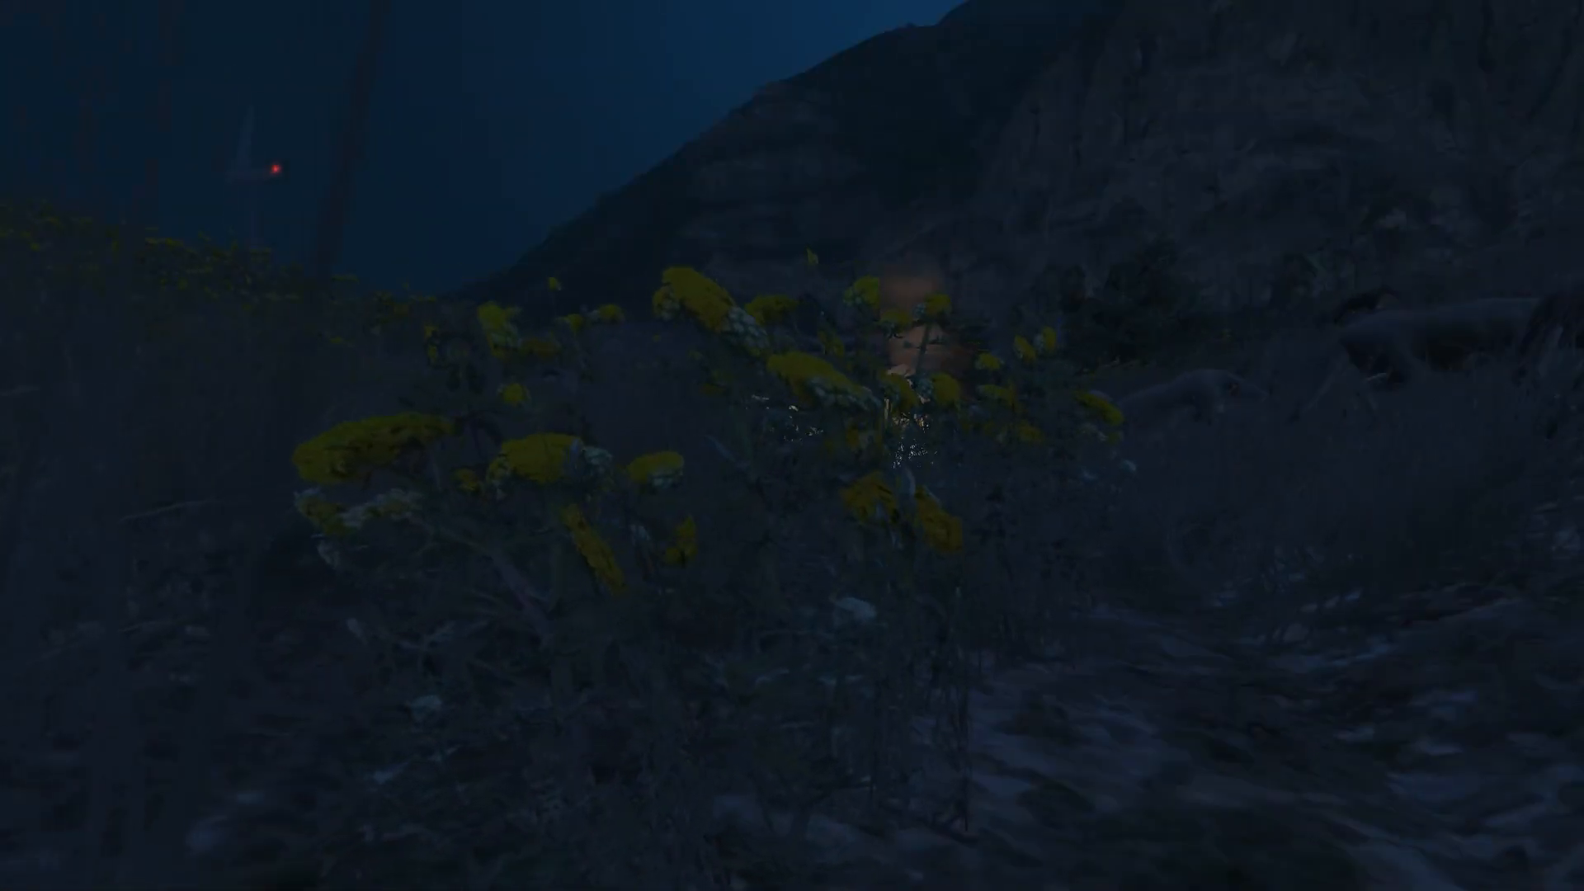
mouse_move(793, 446)
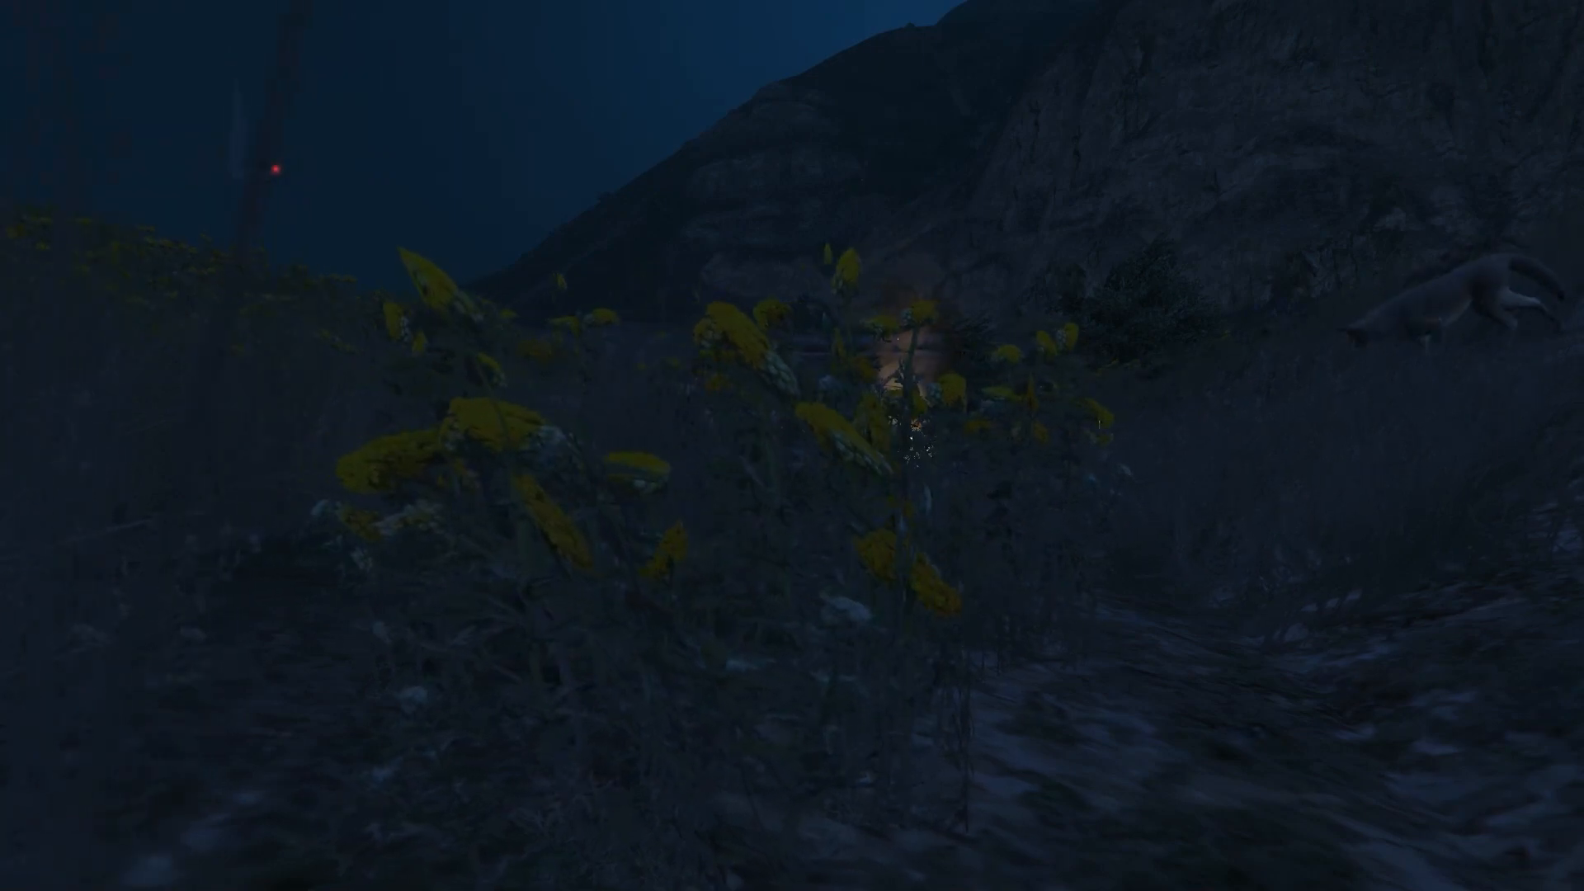
mouse_move(792, 446)
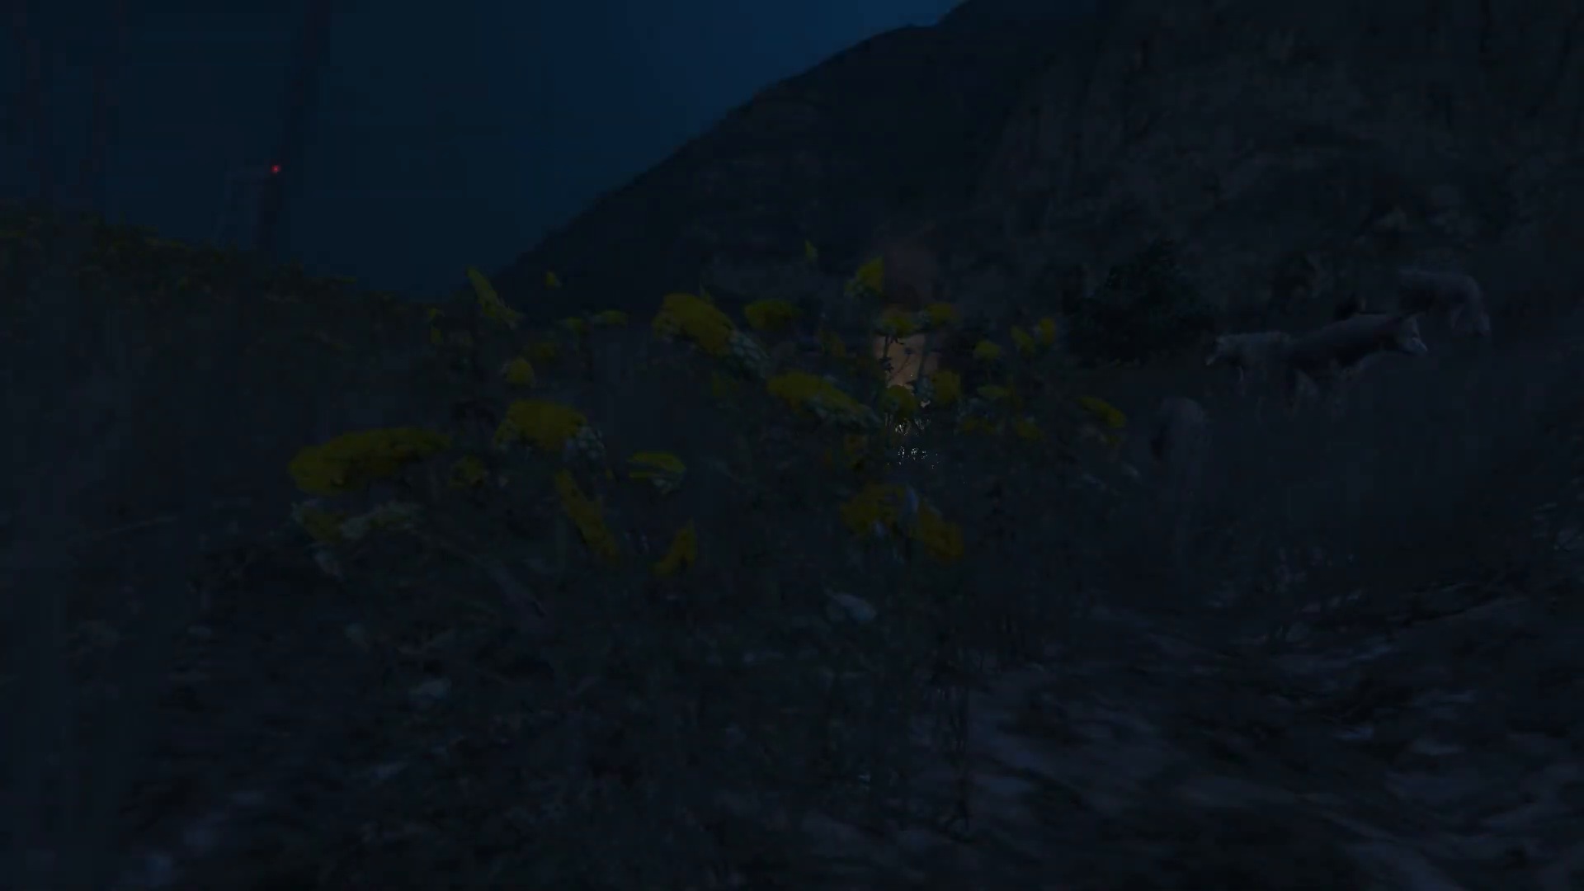
mouse_move(792, 445)
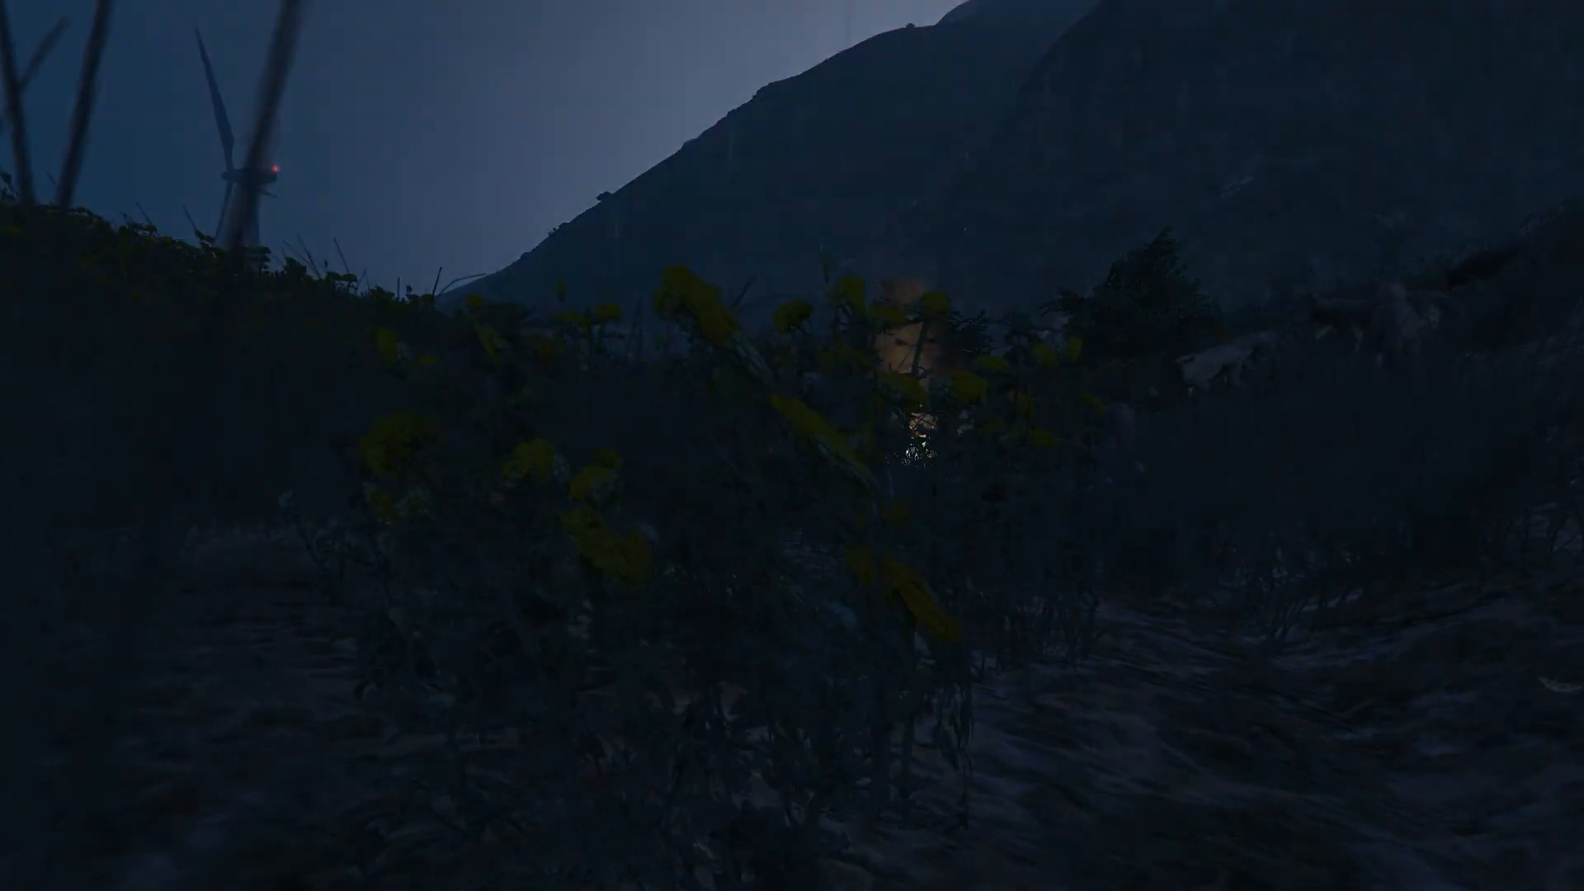